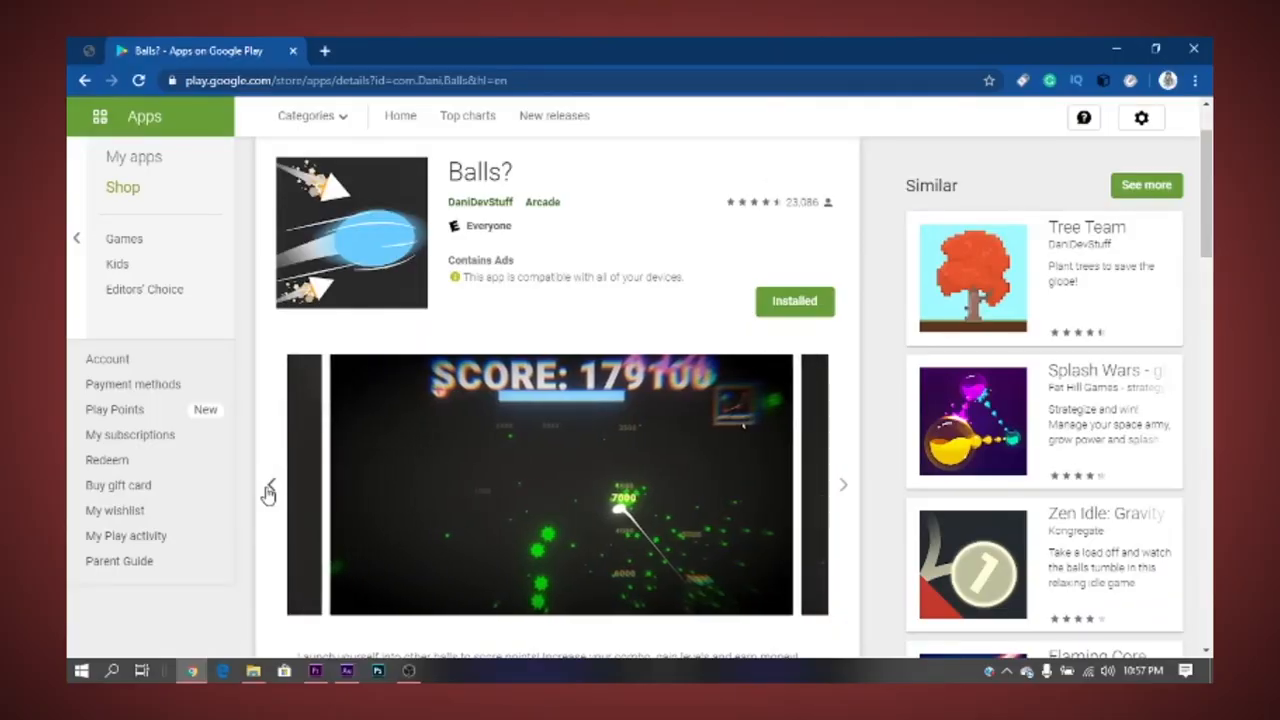
# Step: Browse the Balls? gameplay screenshots and begin the 2D 'Balls' project setup
pyautogui.click(270, 484)
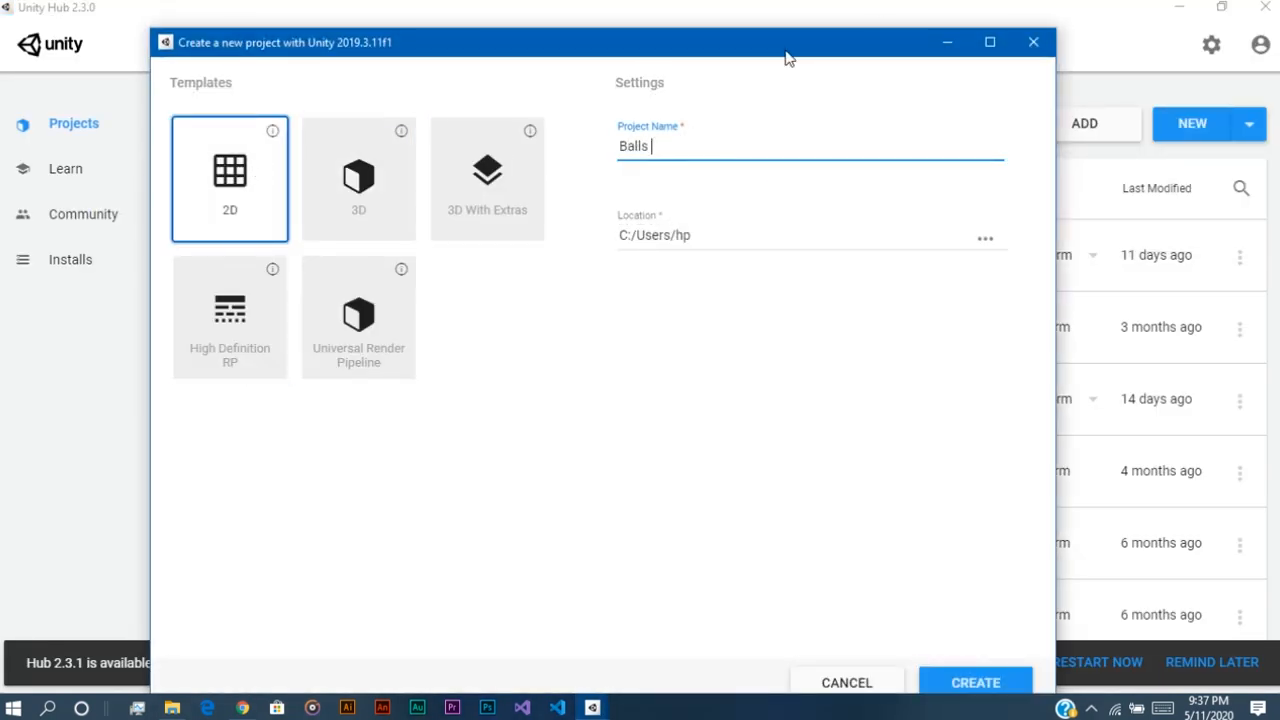
pyautogui.click(974, 682)
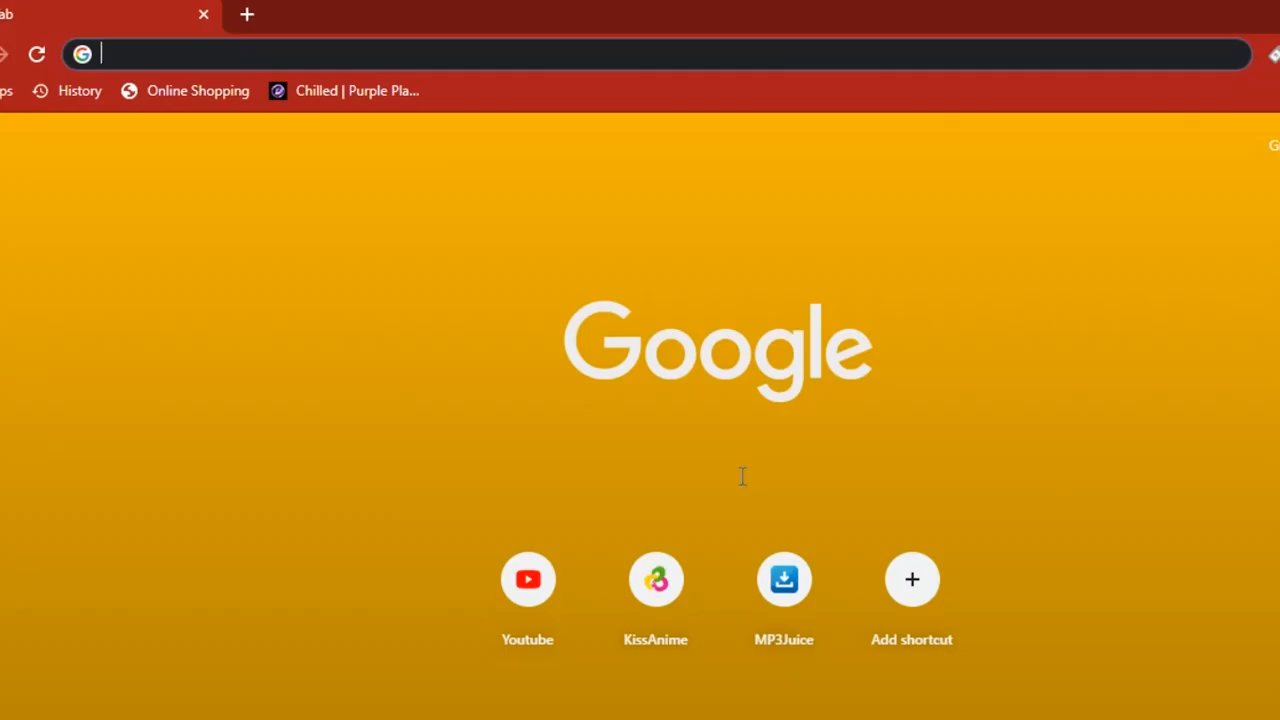
# Step: Search Google for 'How to drag and shoot in'
pyautogui.write('How to drag and shoot in')
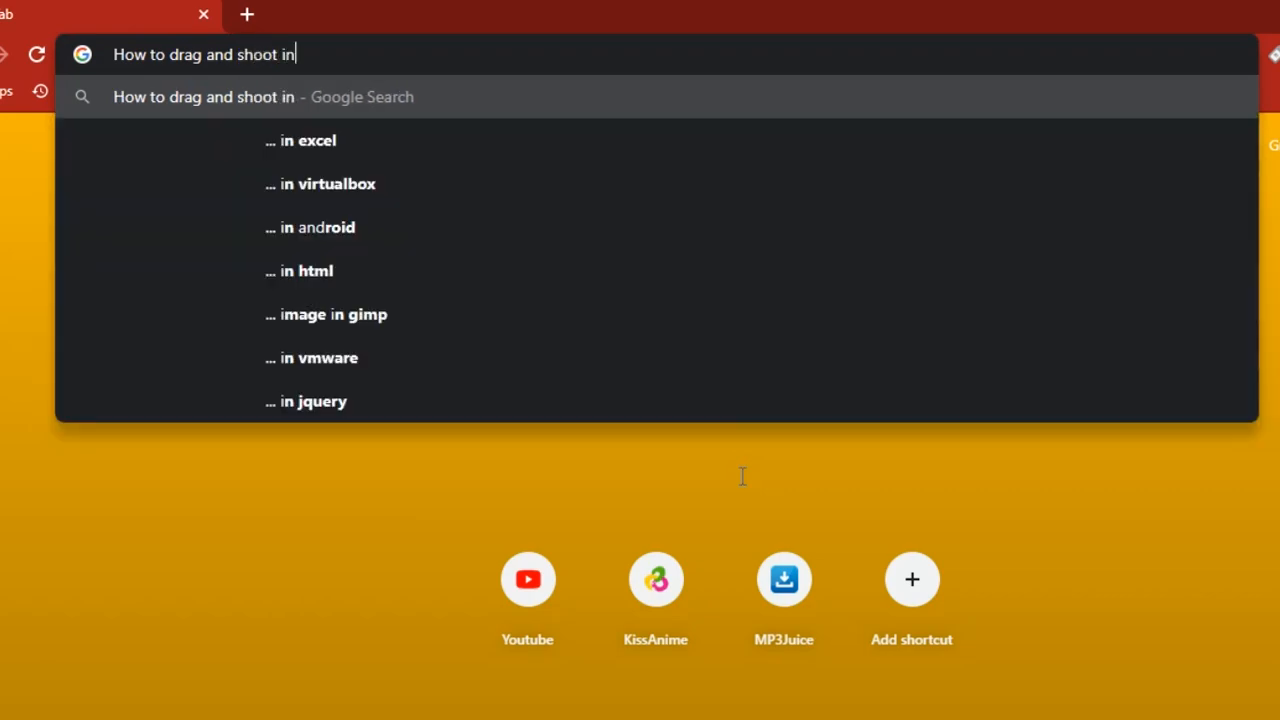
pyautogui.press('Return')
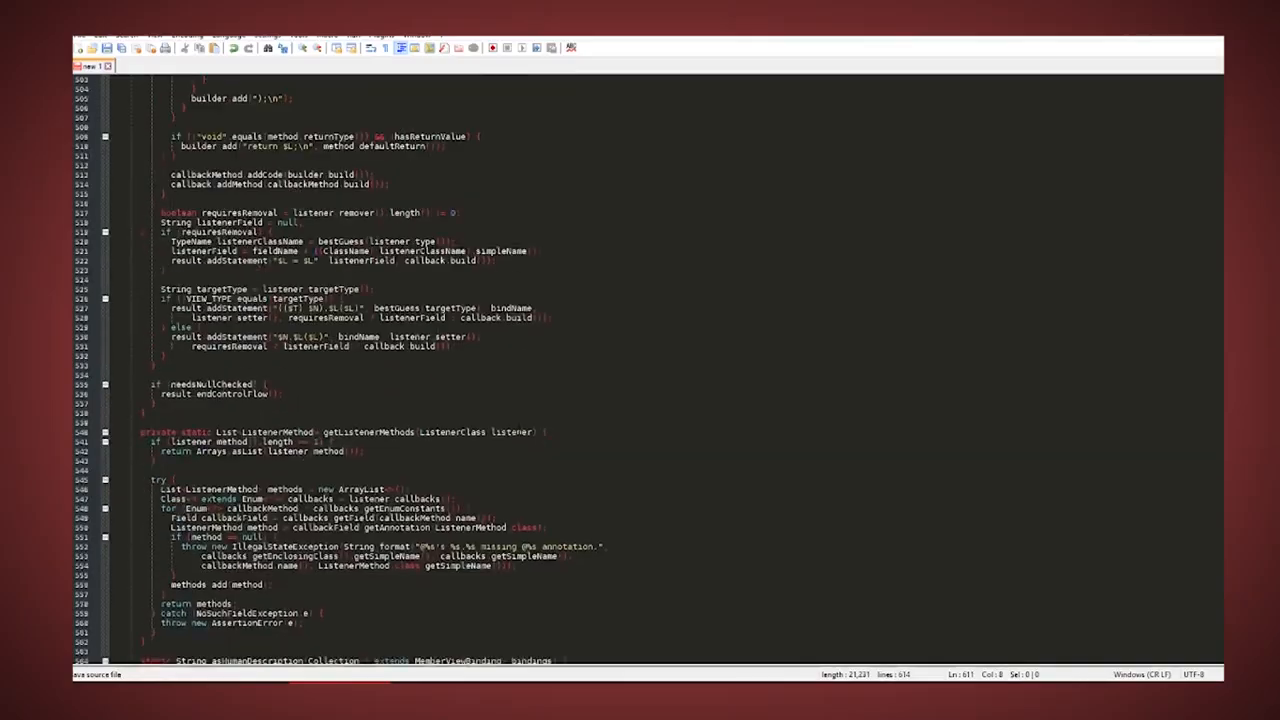
pyautogui.scroll(3)
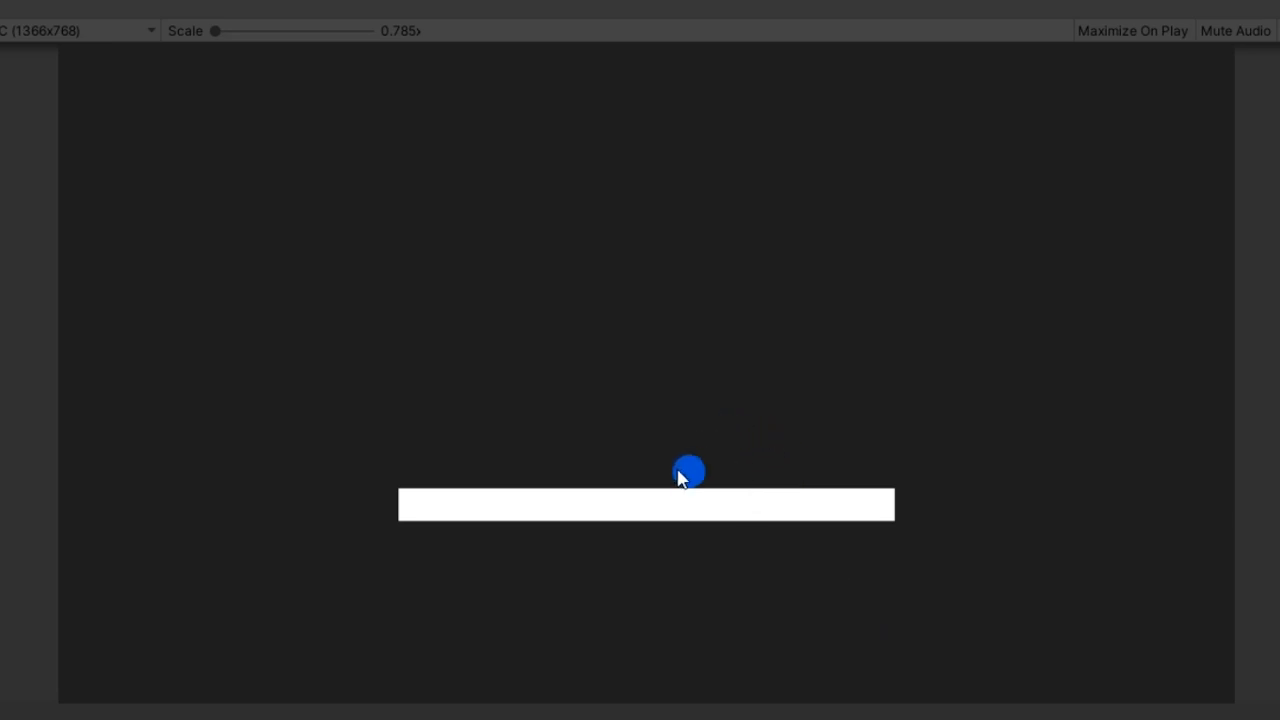
# Step: Toggle Play mode to test the red target balls under the juice bar
pyautogui.click(584, 8)
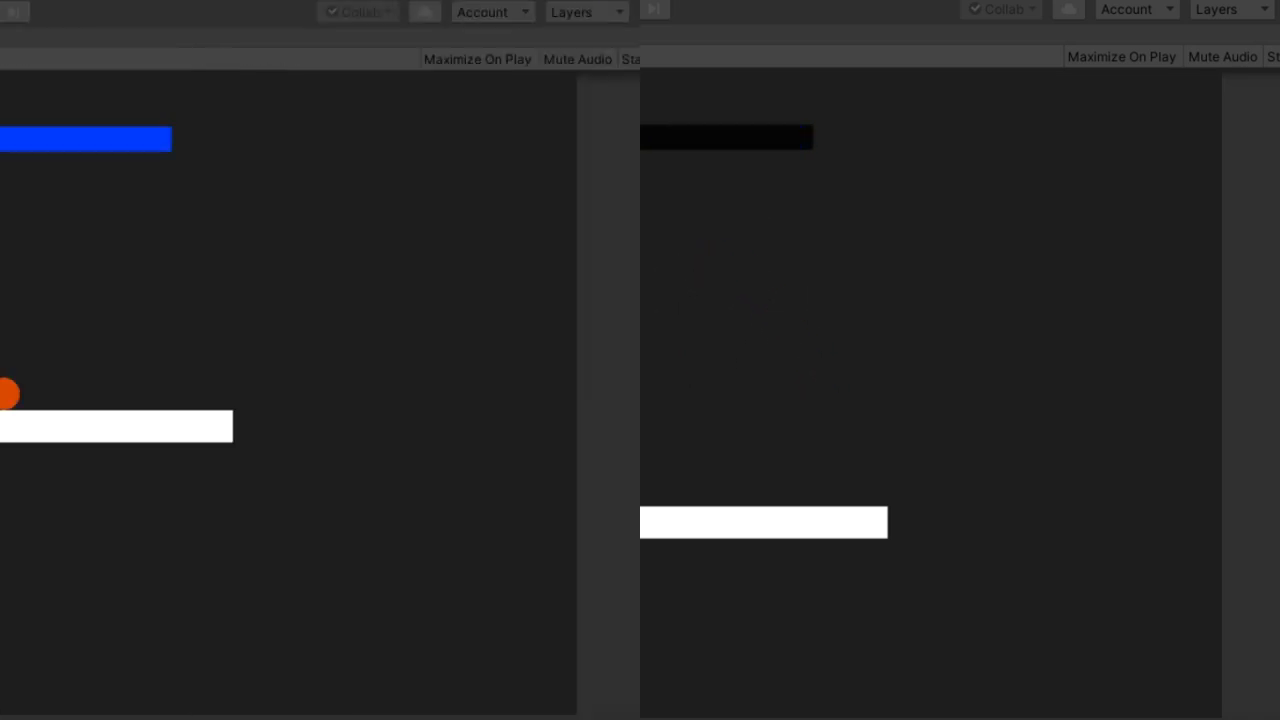
pyautogui.click(584, 11)
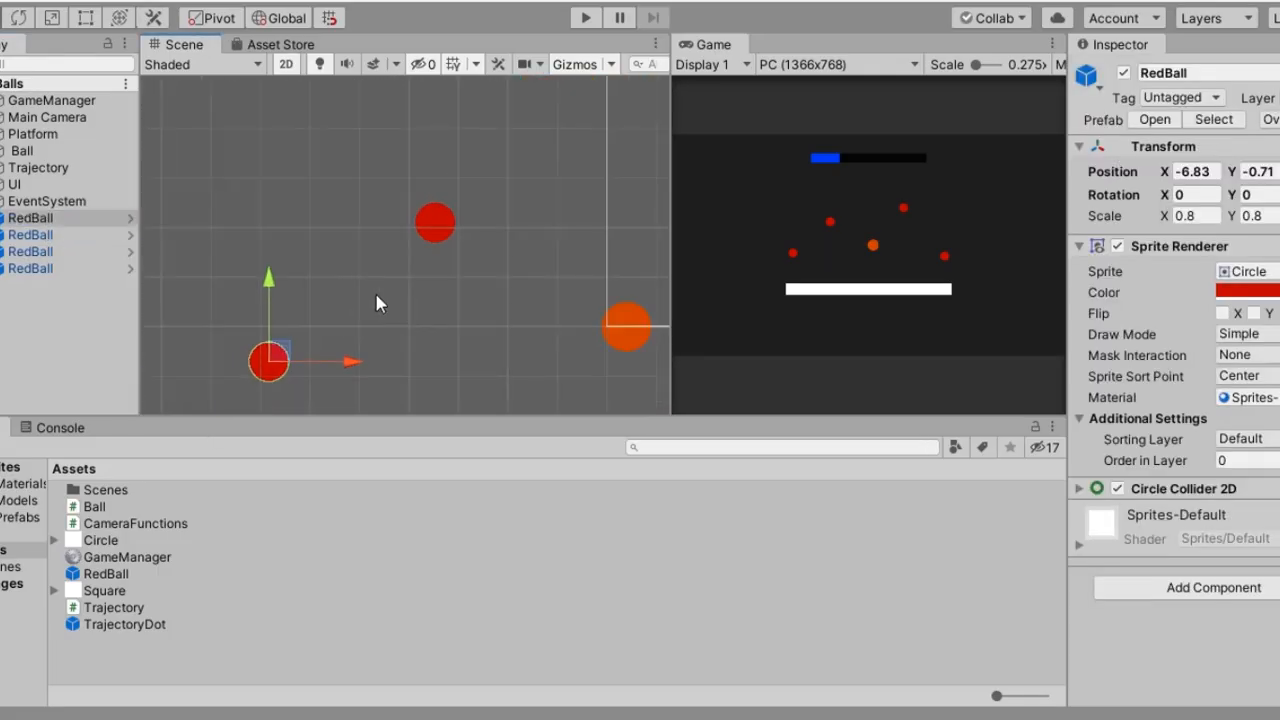
pyautogui.click(585, 17)
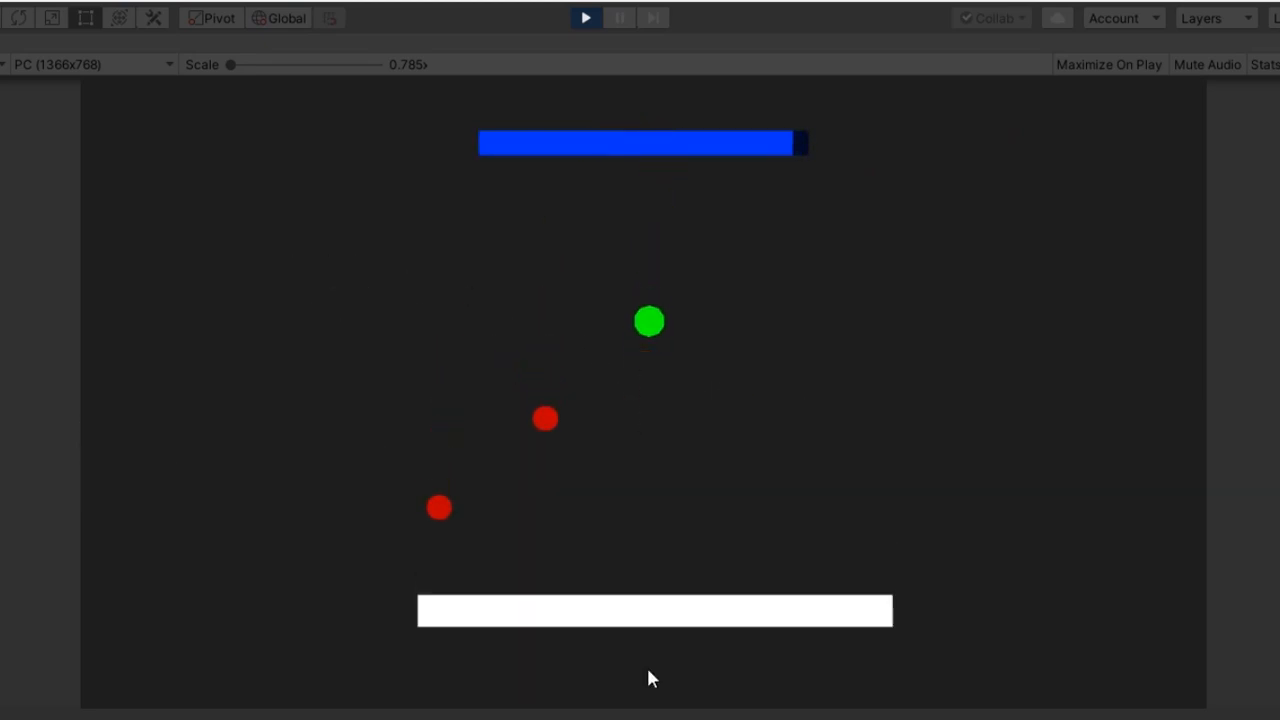
# Step: Play-test the scene with the green ball alongside the red balls
pyautogui.click(585, 17)
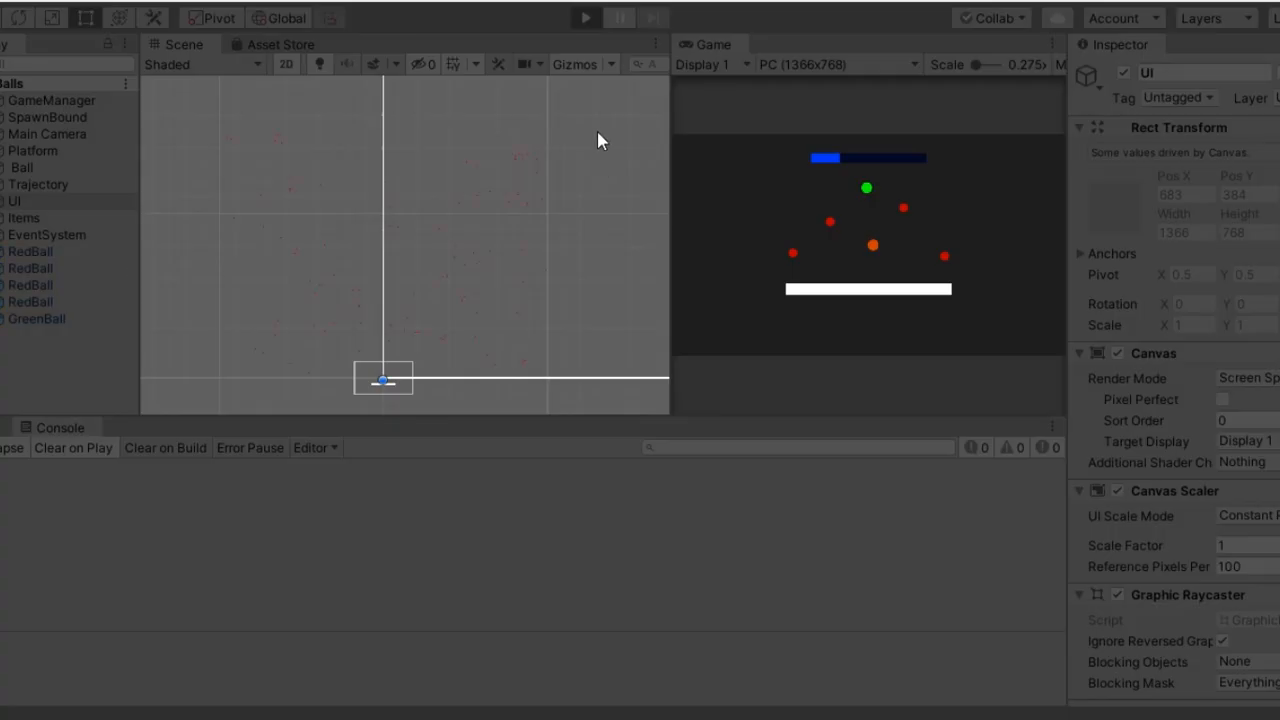
pyautogui.click(585, 18)
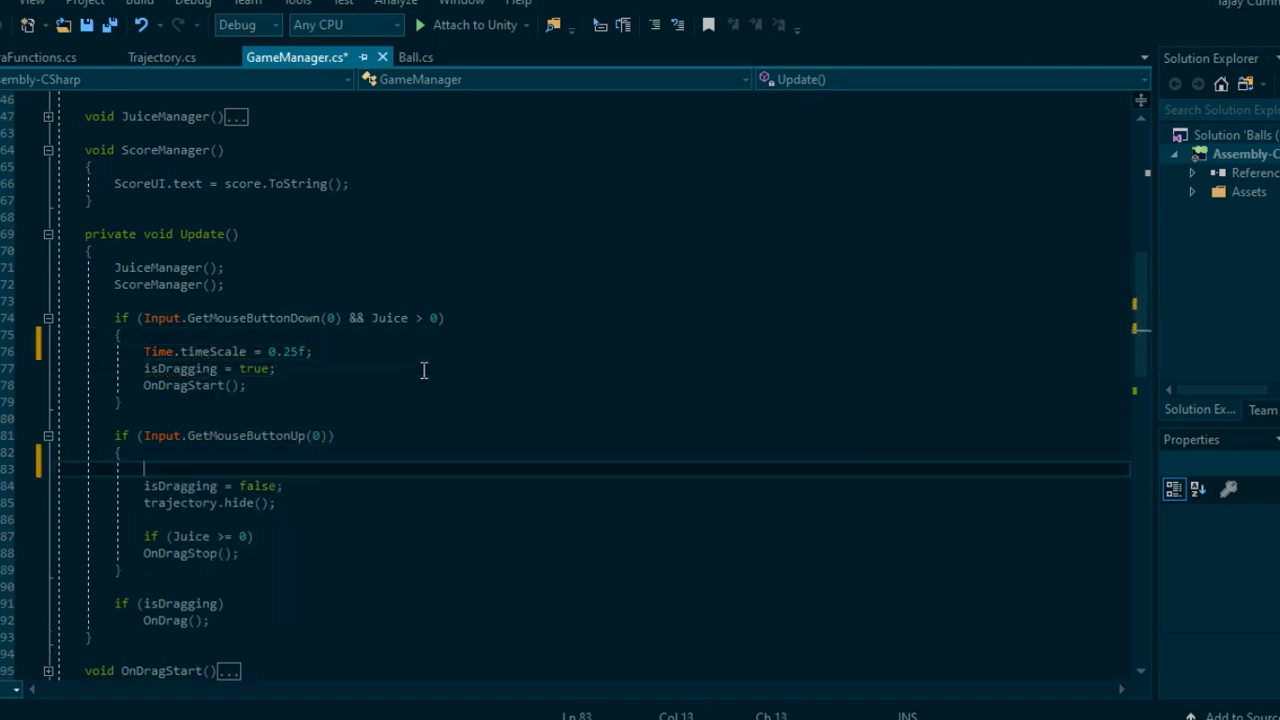
# Step: Add 'Time.time = 1f;' inside GameManager's GetMouseButtonUp block
pyautogui.write('Time.time = 1f;')
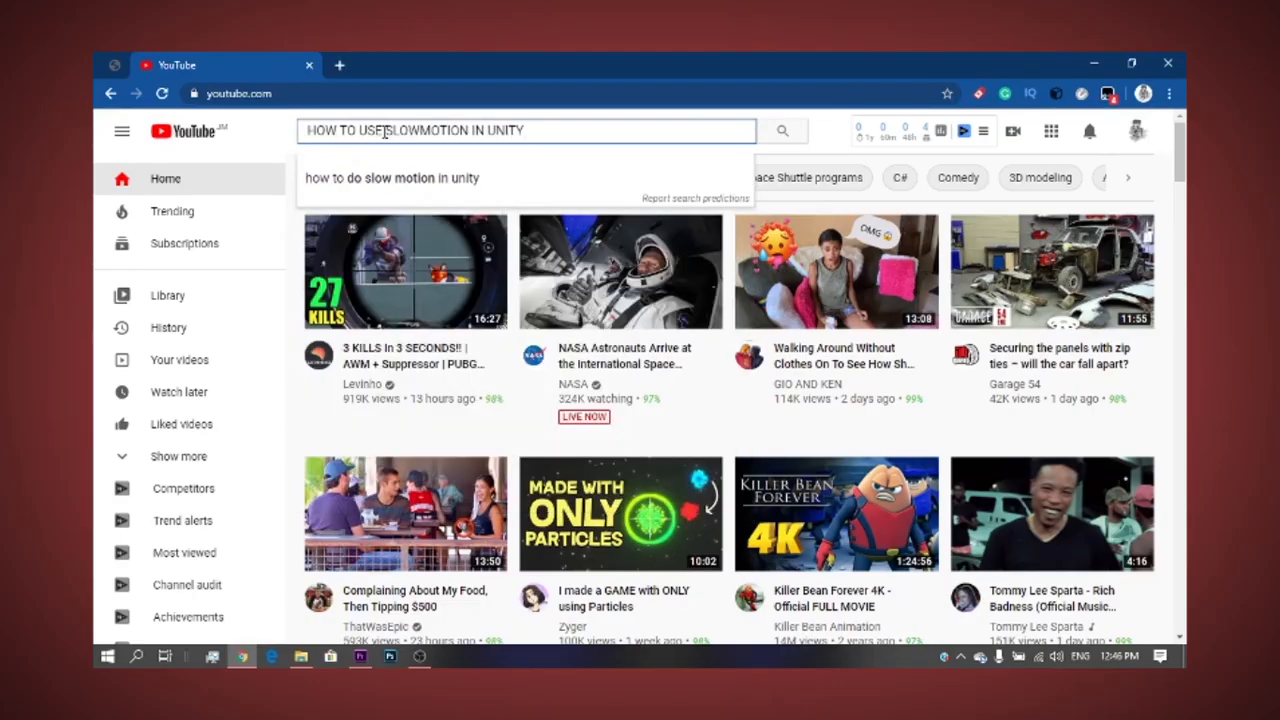
# Step: Edit the YouTube query 'HOW TO USE SLOWMOTION IN UNITY'
pyautogui.click(784, 130)
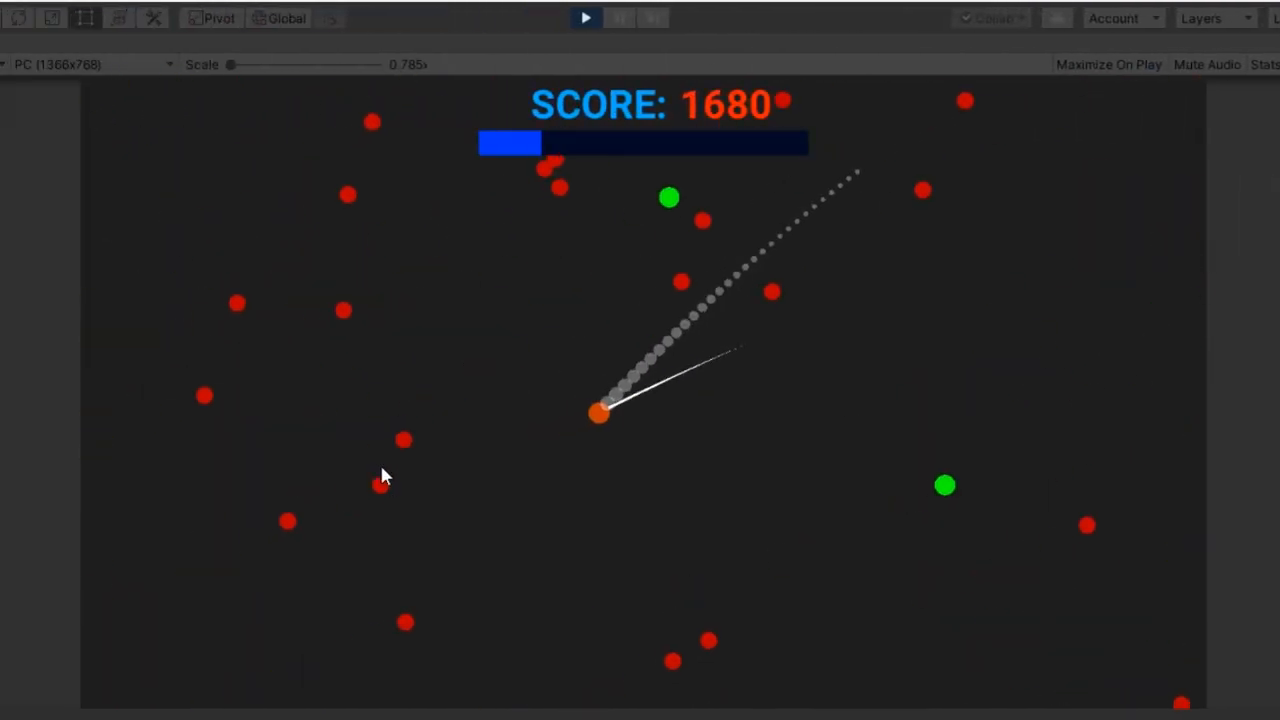
pyautogui.moveTo(447, 264)
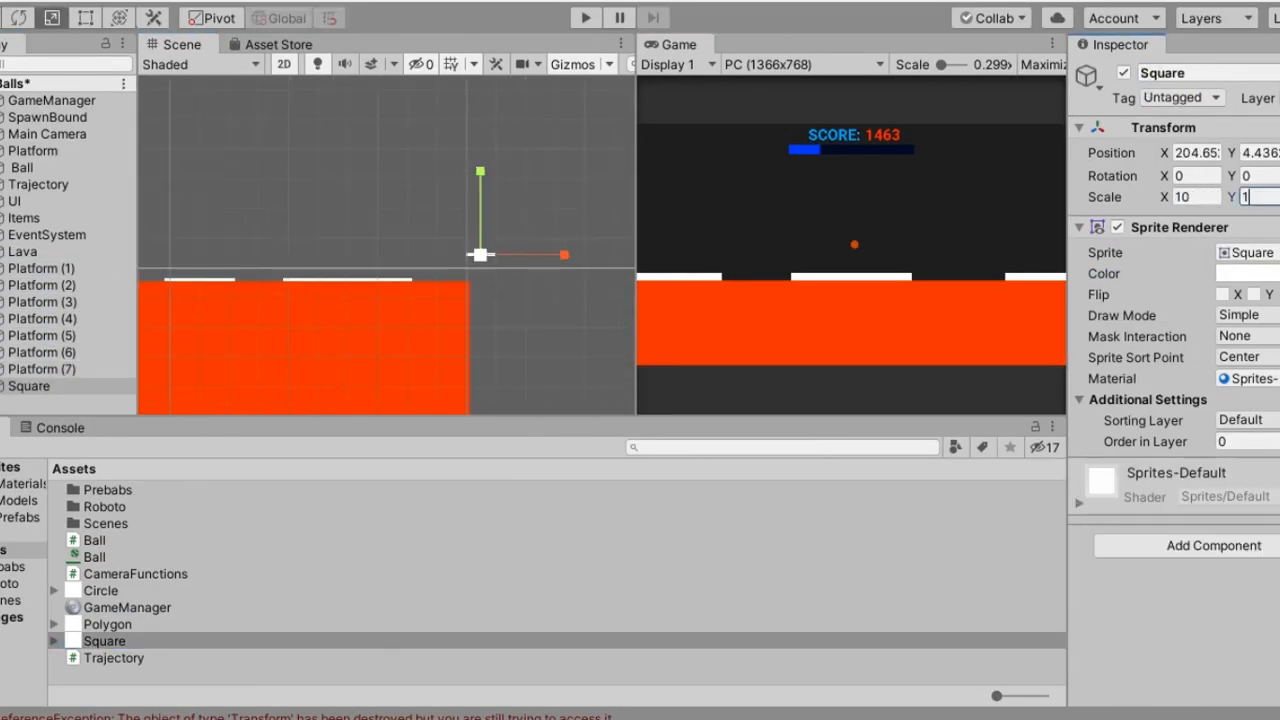
# Step: Select a scene object and play-test the orange lava floor below the white platforms
pyautogui.click(32, 405)
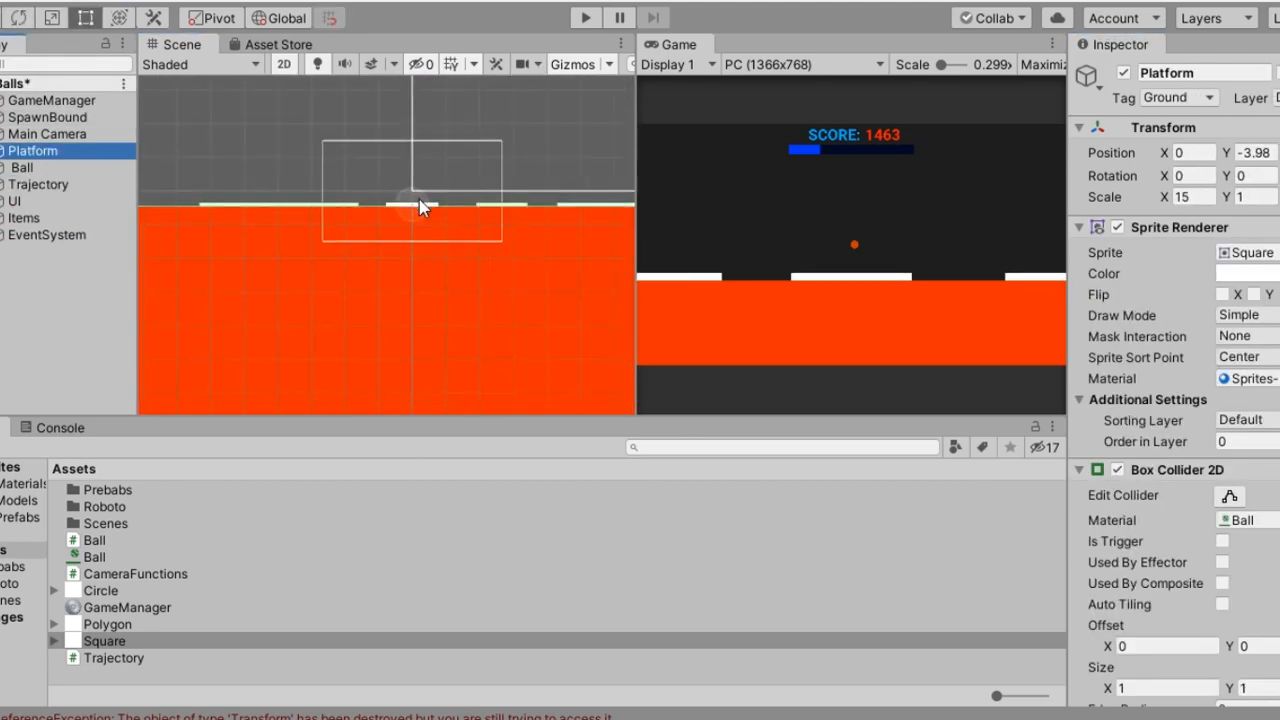
pyautogui.click(585, 17)
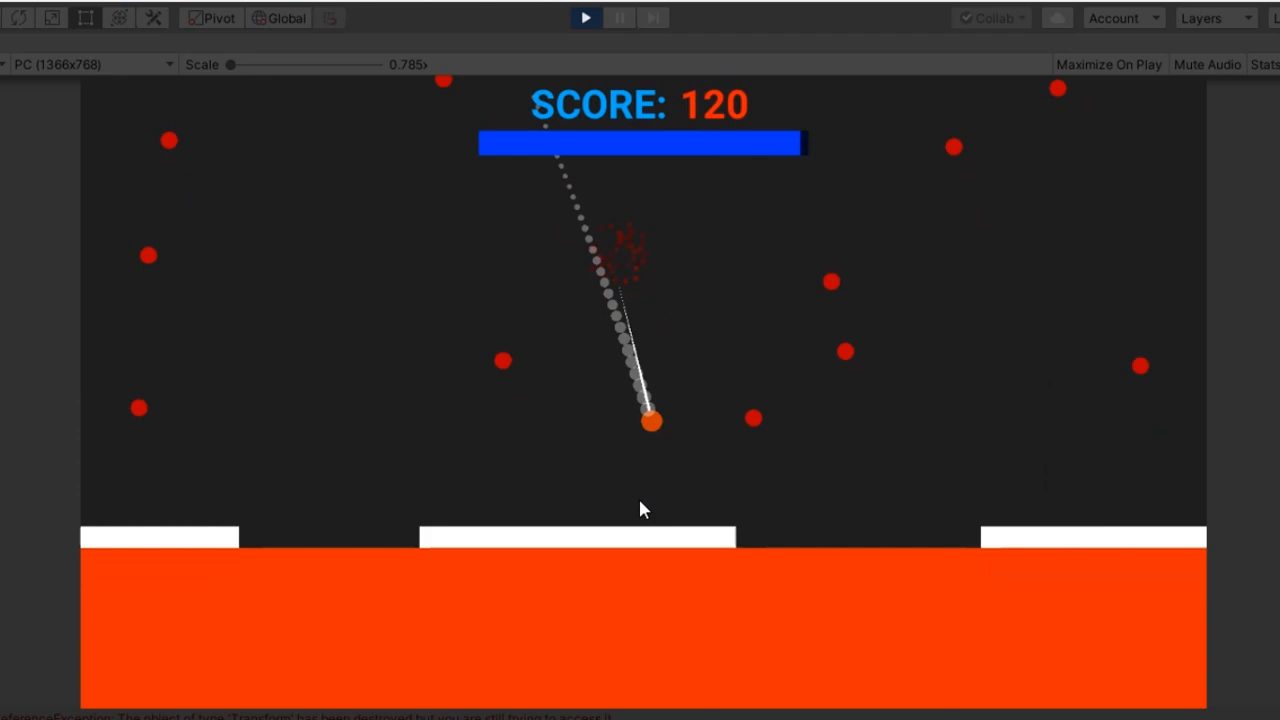